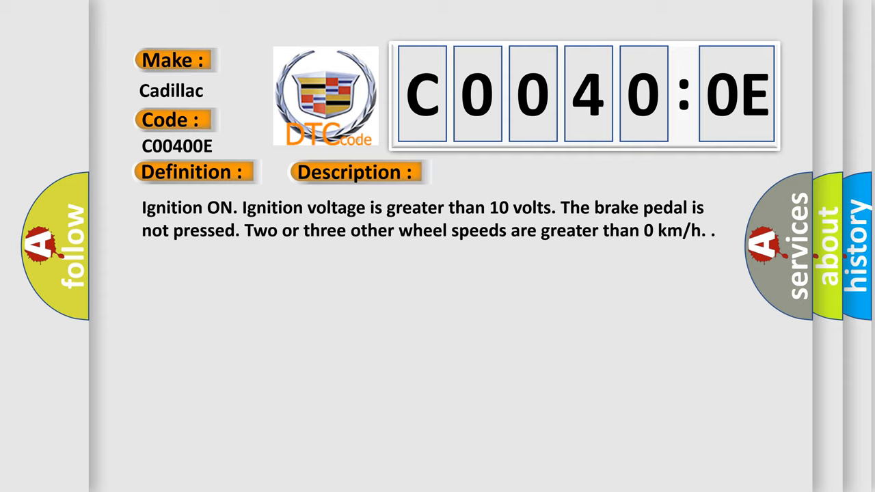
pyautogui.click(501, 171)
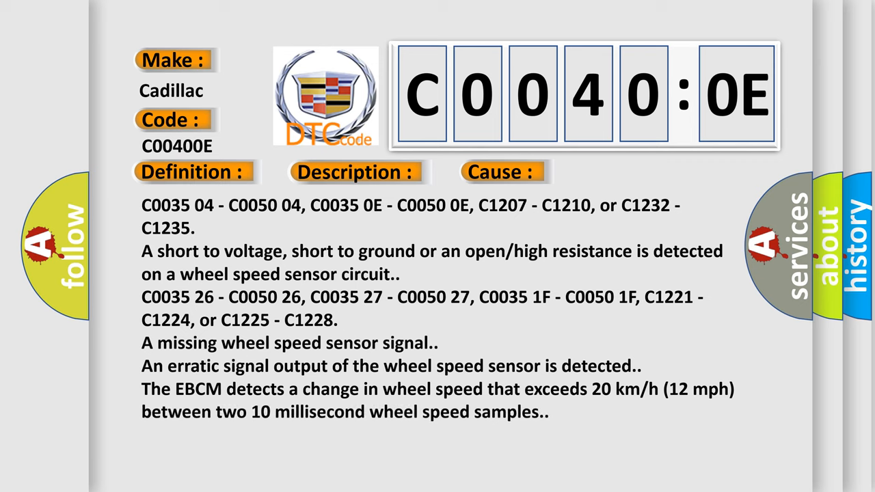